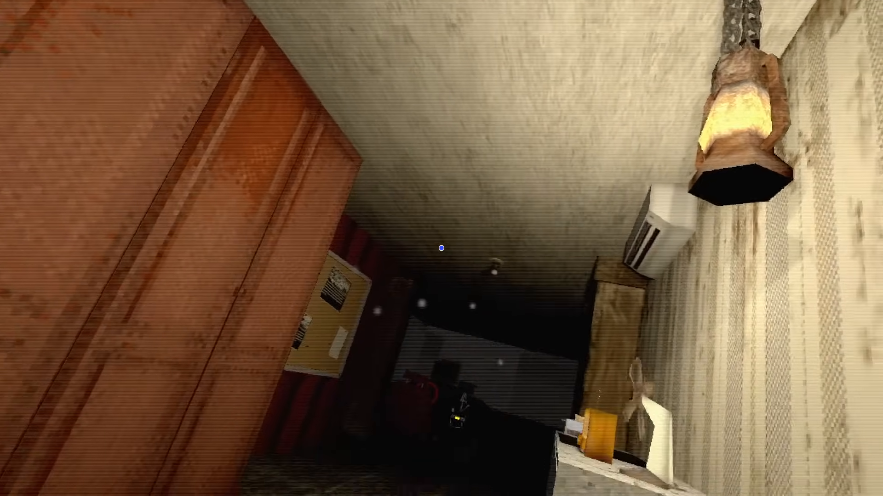
mouse_move(442, 248)
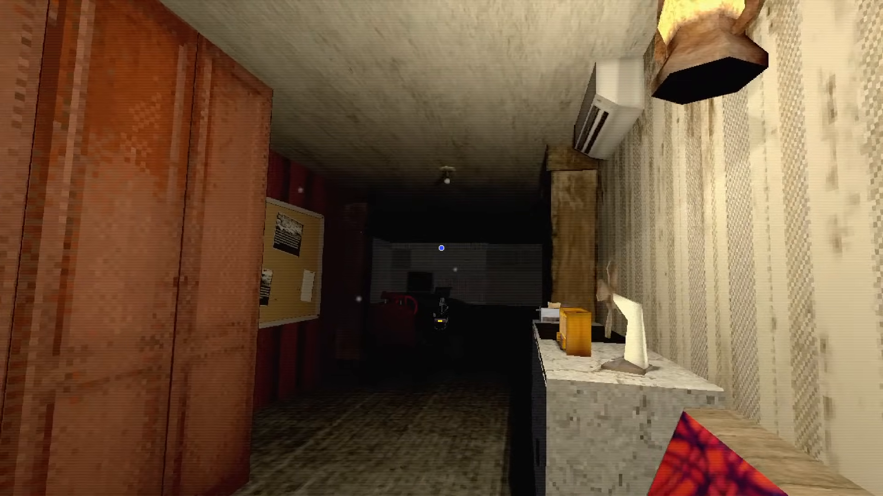
mouse_move(442, 248)
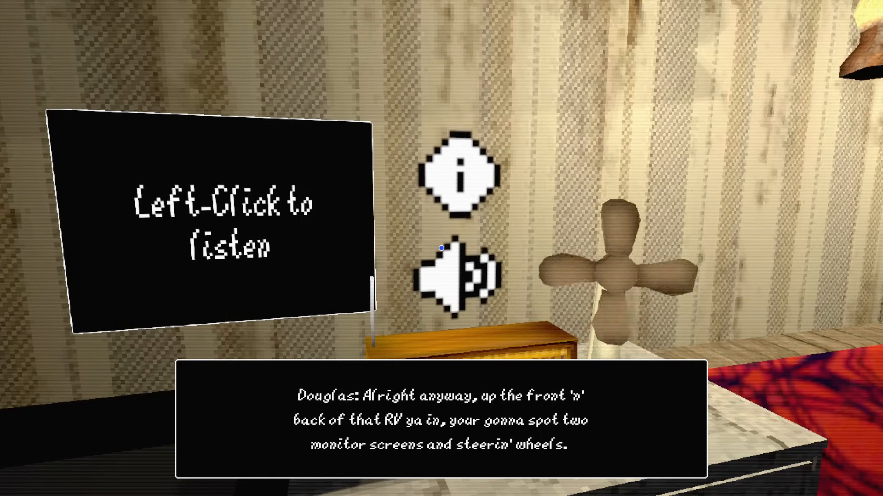
Listen to Douglas explain the radio, then face the corkboard of notes and clippings.
click(441, 249)
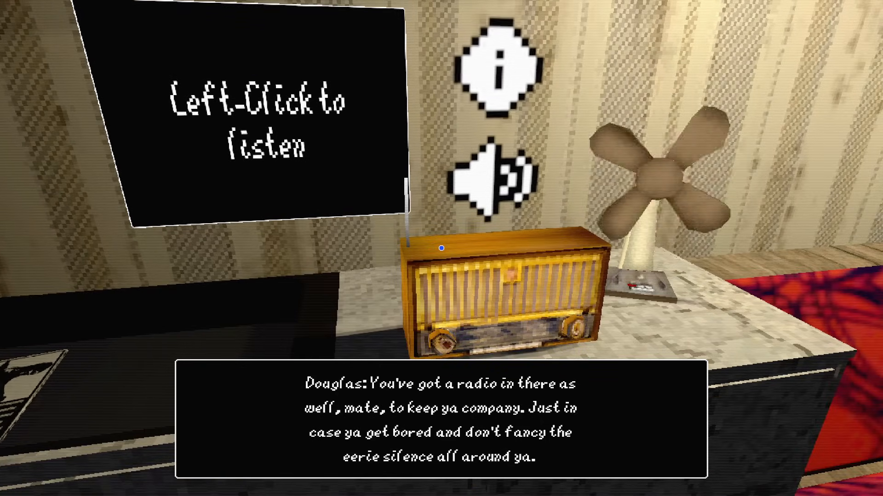
mouse_move(441, 249)
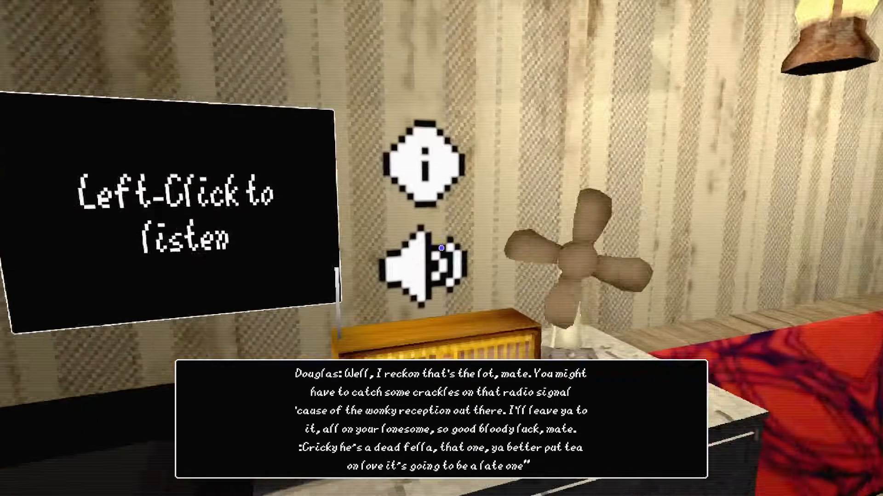
mouse_move(442, 248)
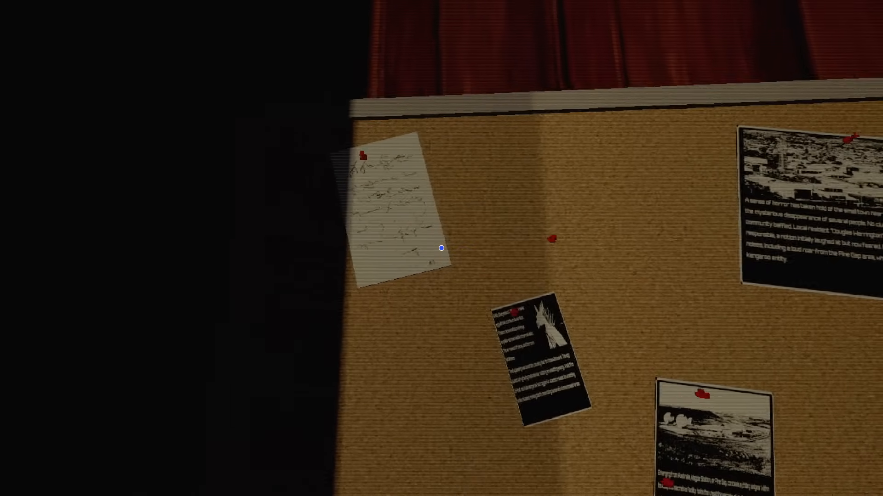
Walk from the corkboard to the counter and look down at the toaster with two slices.
click(541, 355)
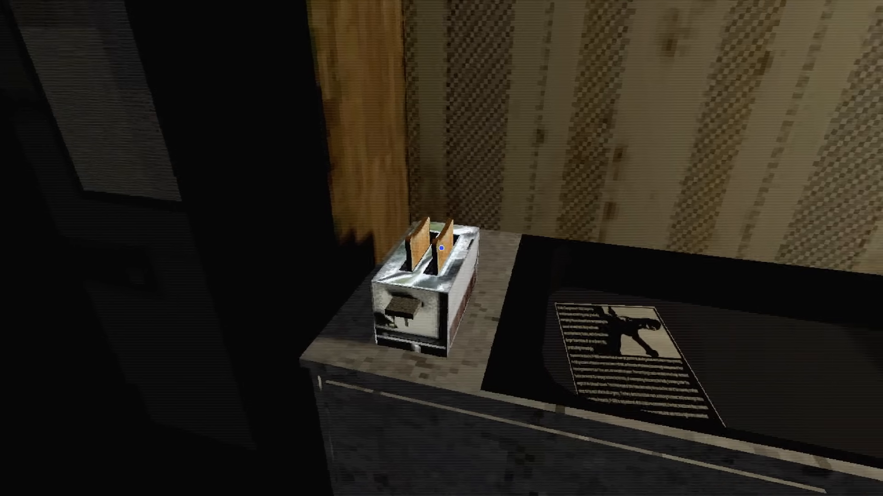
Pick up the P-399 entity file beside the toaster to read its containment description.
click(614, 355)
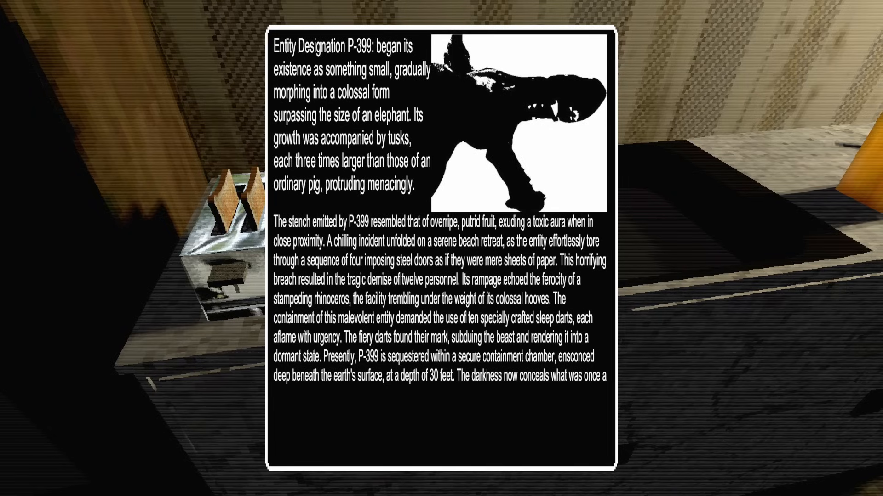
Close the P-399 document, leaving it on the counter beside the toaster.
key(escape)
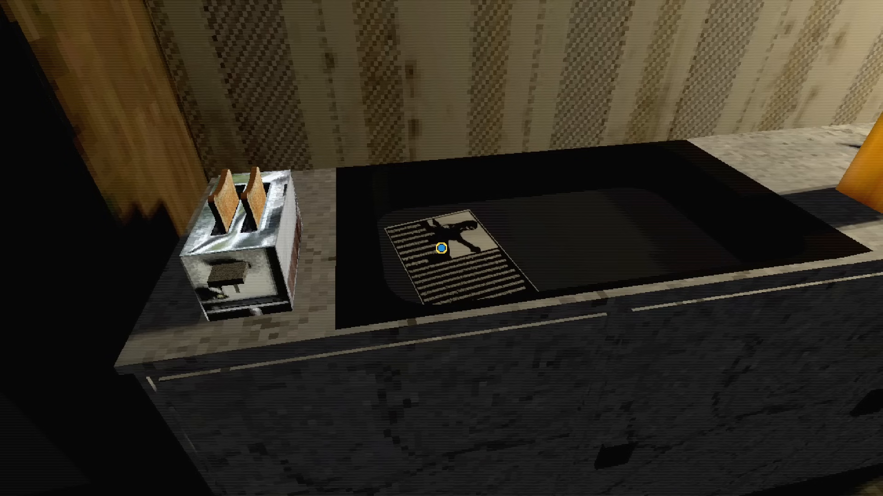
mouse_move(441, 246)
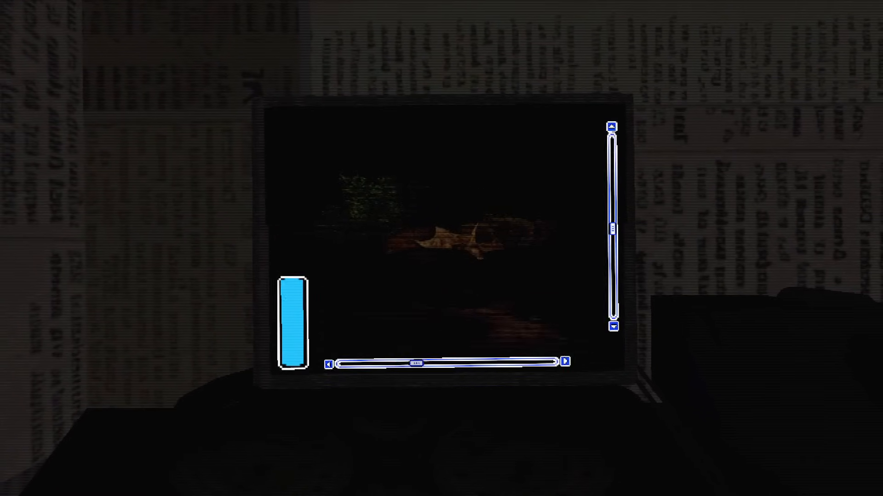
Pan the camera monitor's dark outdoor feed to the right.
scroll(right, 3)
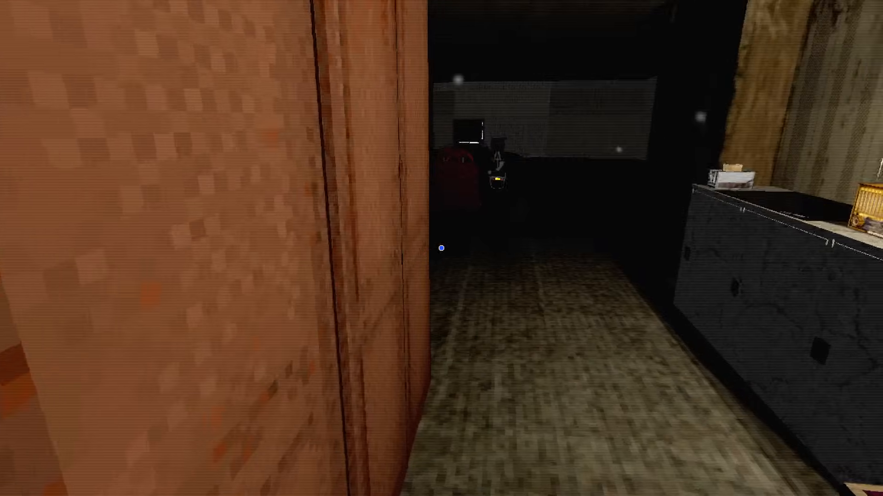
mouse_move(441, 248)
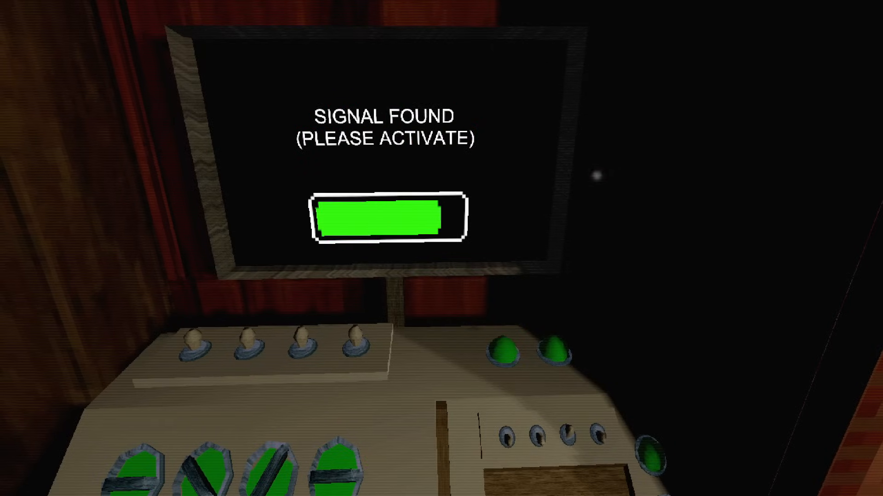
Flip the console's activate switch while it reads SIGNAL FOUND.
click(389, 222)
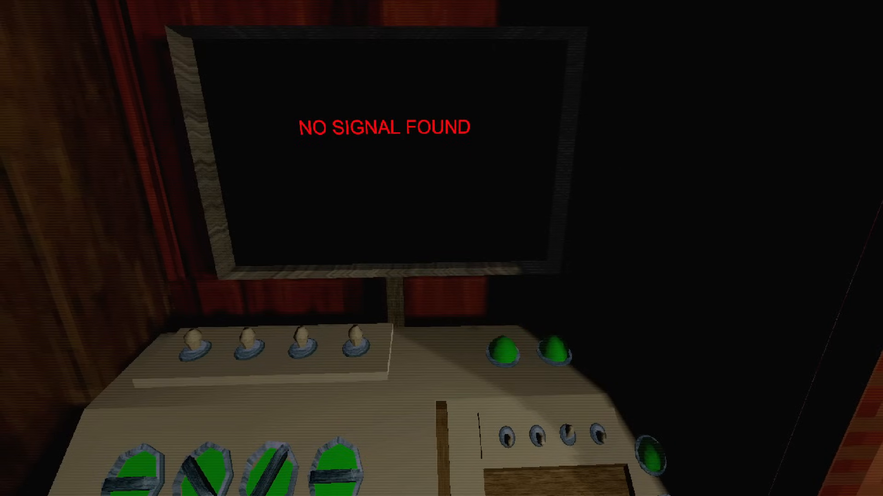
mouse_move(441, 248)
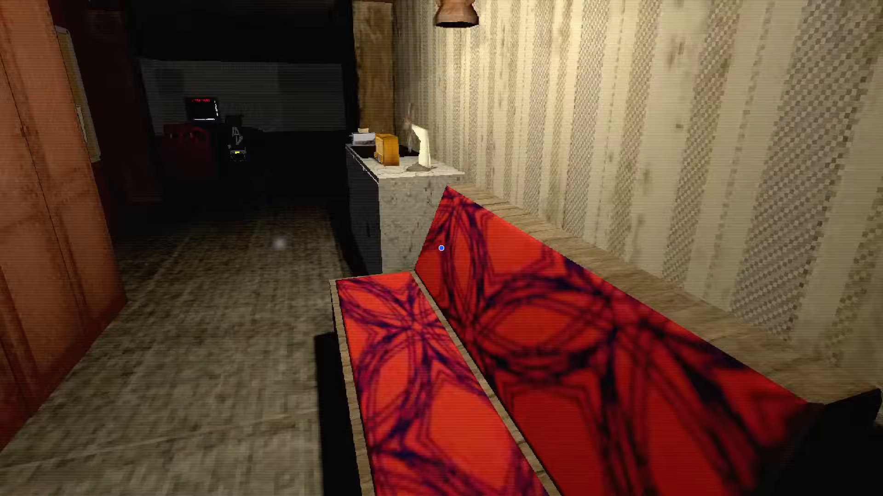
mouse_move(442, 248)
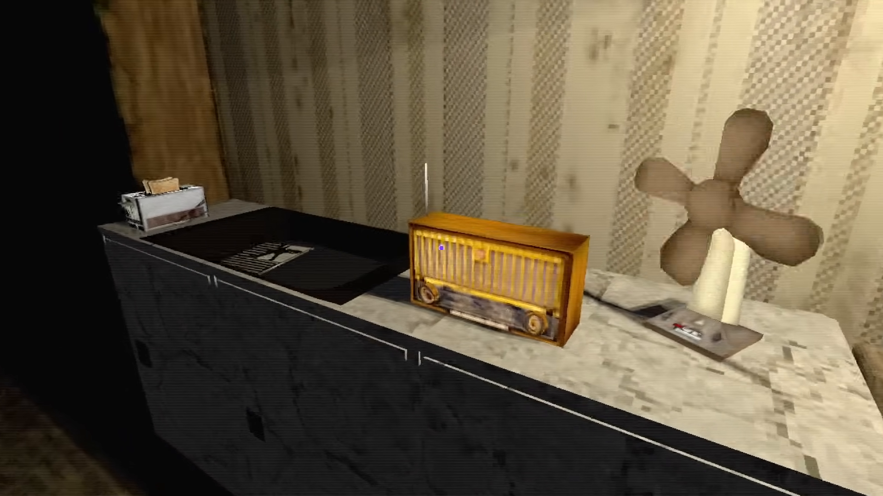
mouse_move(441, 248)
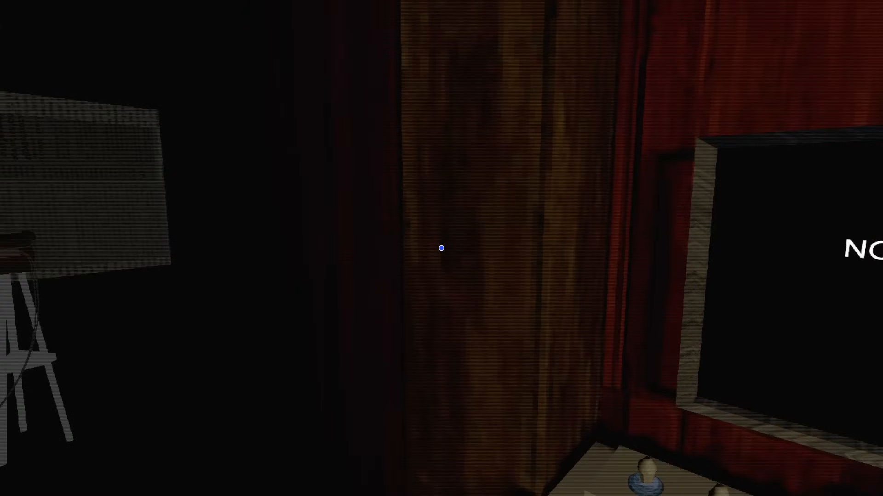
mouse_move(441, 248)
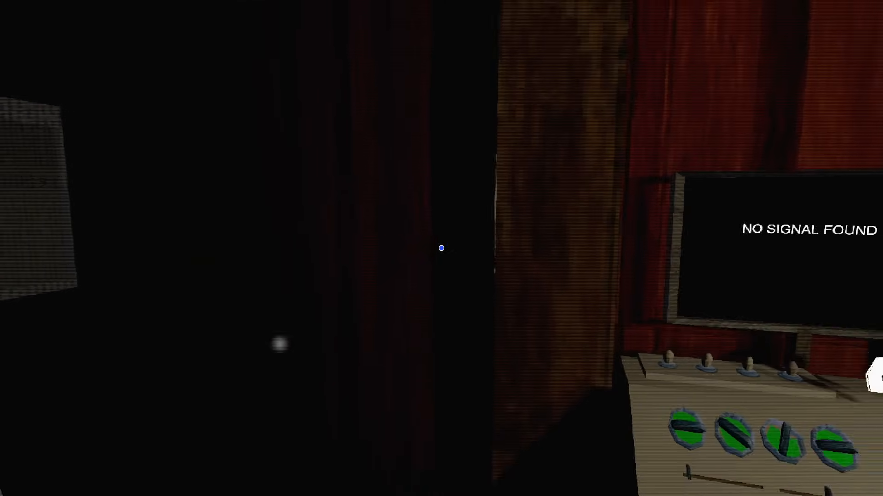
mouse_move(442, 248)
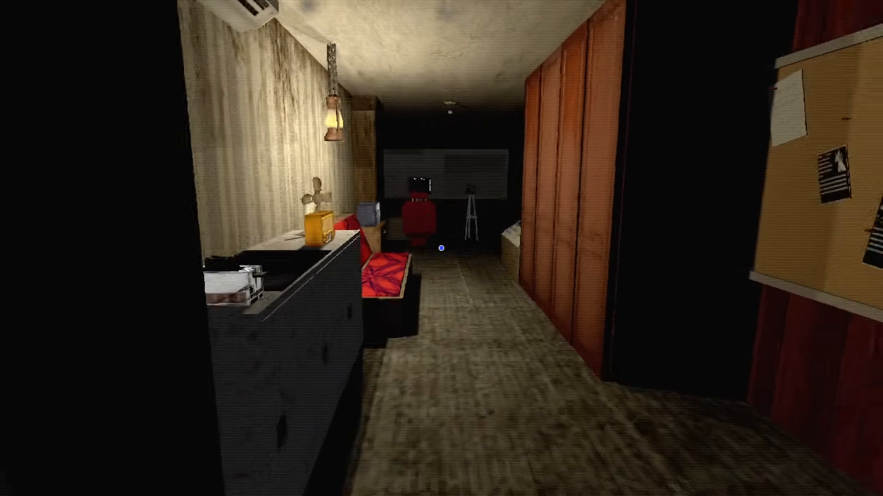
mouse_move(442, 247)
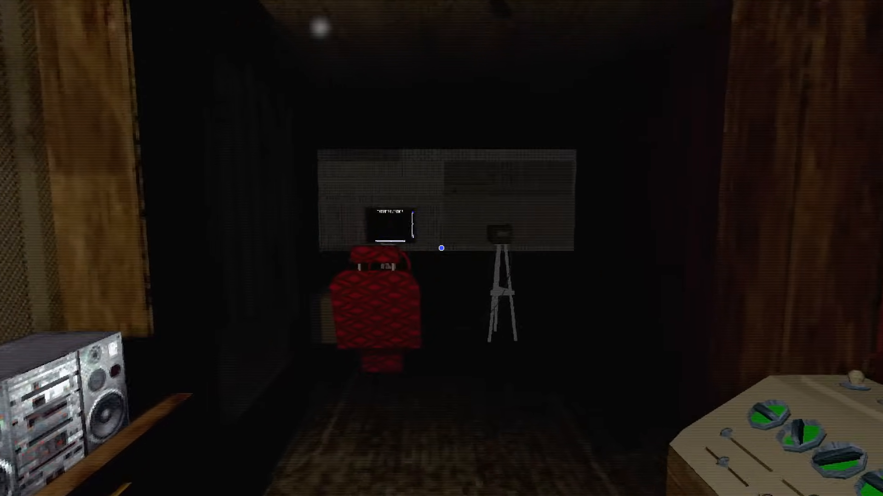
Walk down the hallway toward the red armchair and camera tripod.
click(388, 226)
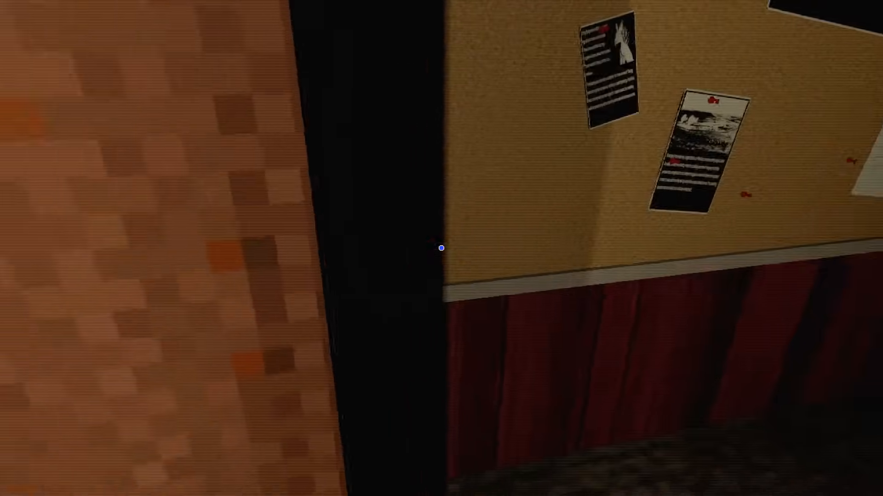
mouse_move(441, 249)
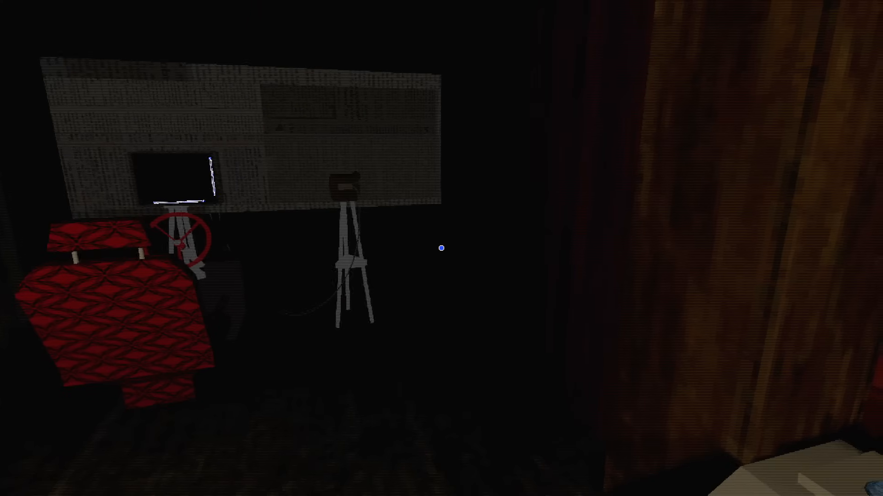
mouse_move(442, 248)
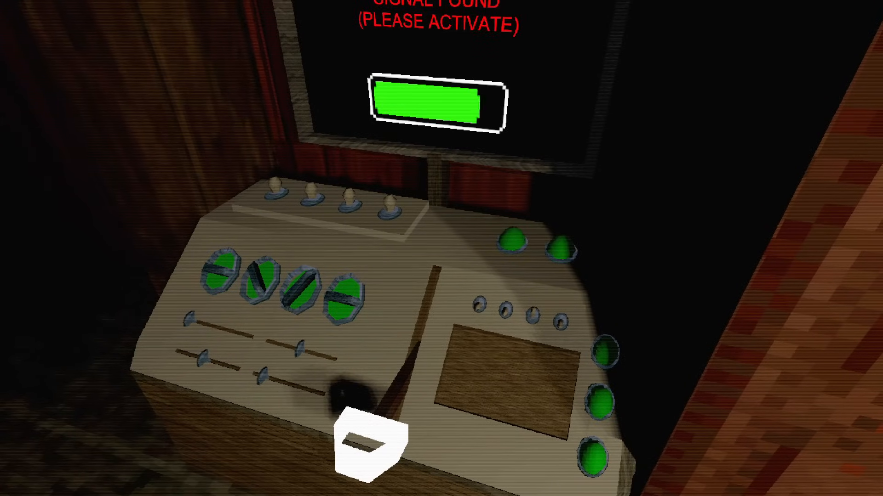
mouse_move(441, 248)
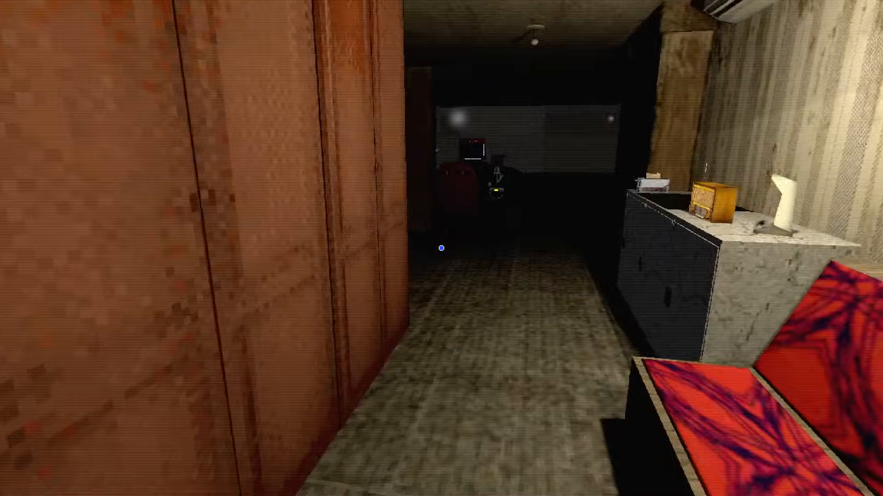
mouse_move(441, 248)
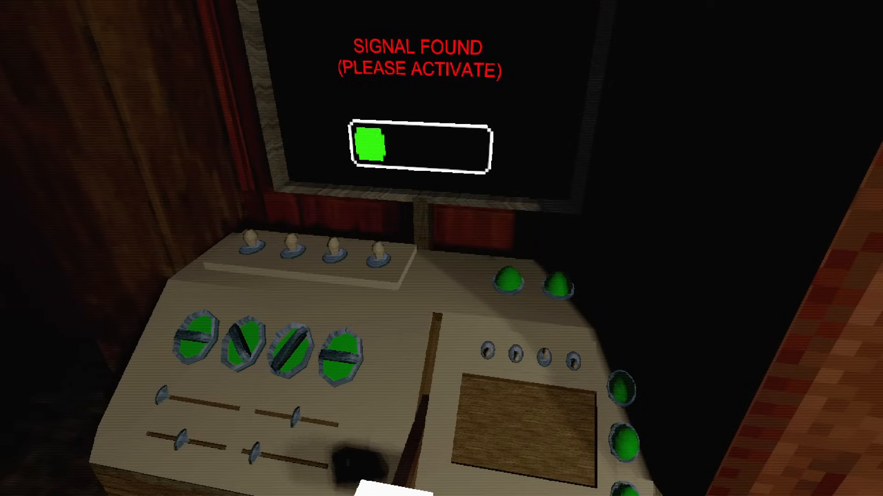
mouse_move(441, 248)
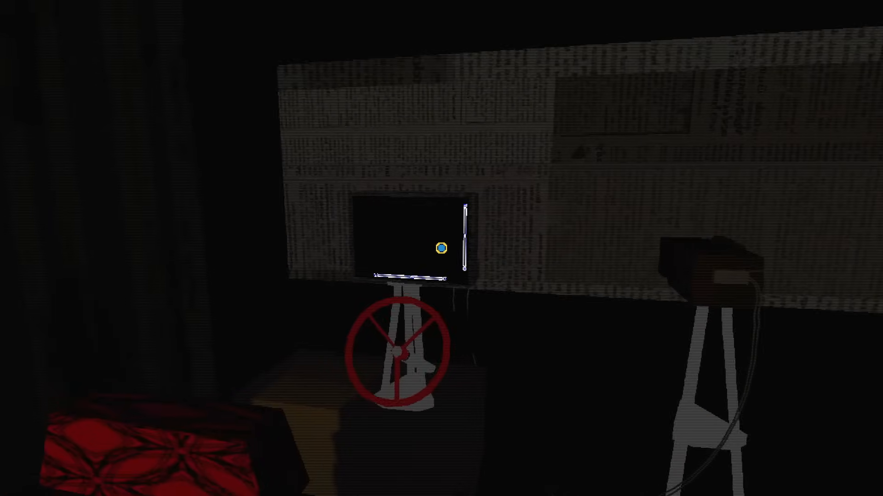
mouse_move(441, 249)
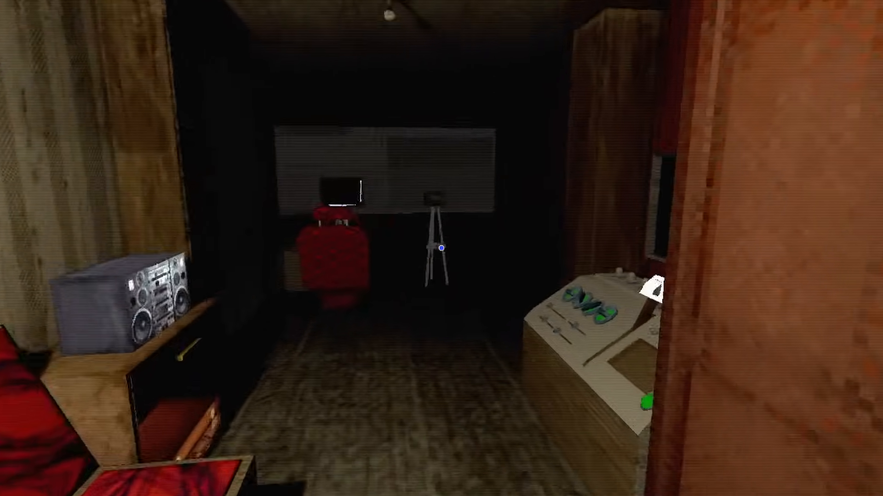
mouse_move(441, 248)
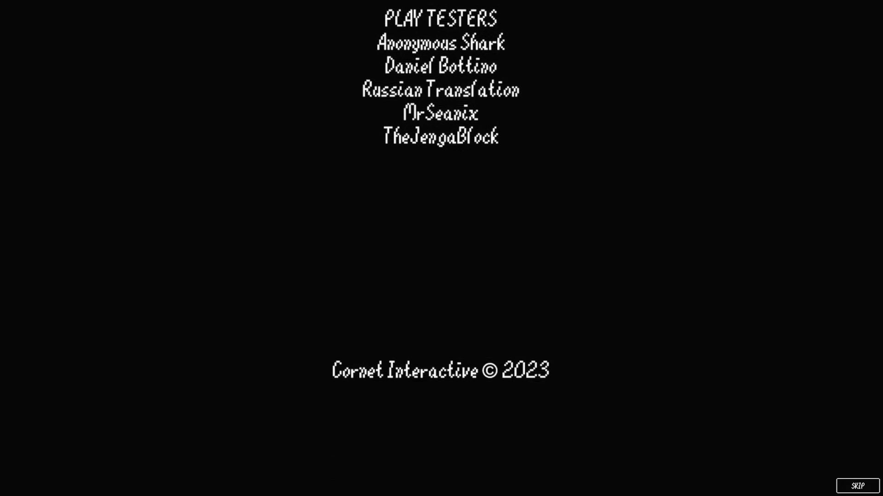
Skip the credits and open the new Prologues section from the main menu.
click(856, 495)
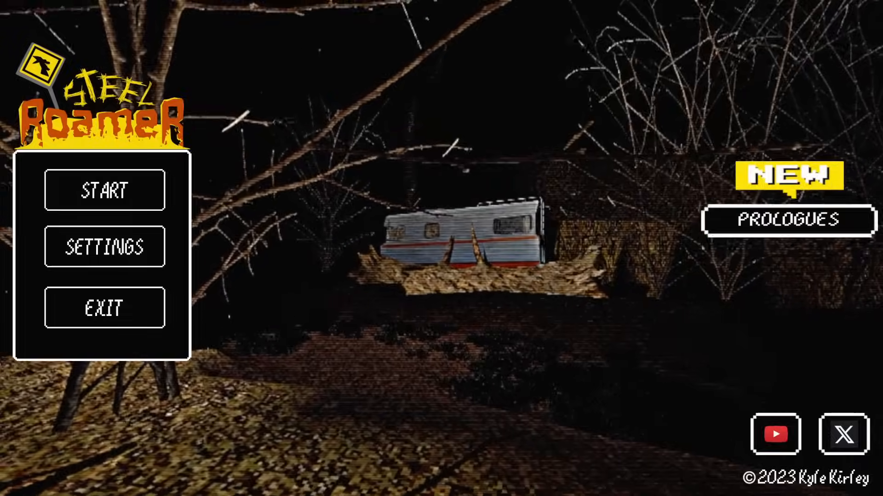
click(786, 221)
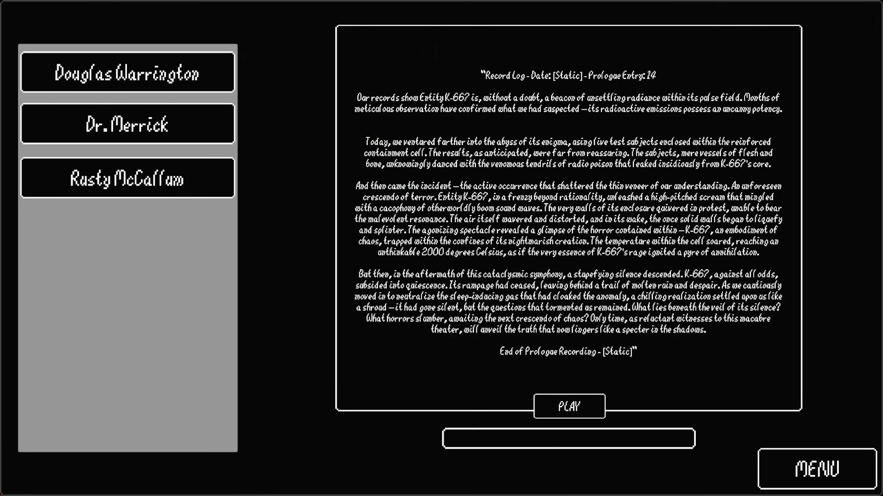
Read the Entry 14 K-667 log, then open the Marley the lizard entry.
click(568, 439)
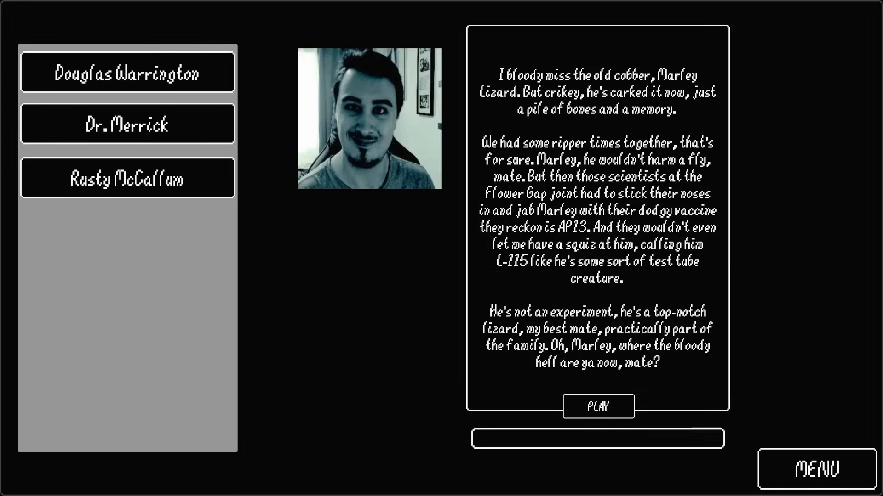
Play the audio recording of the Marley lament entry.
click(597, 438)
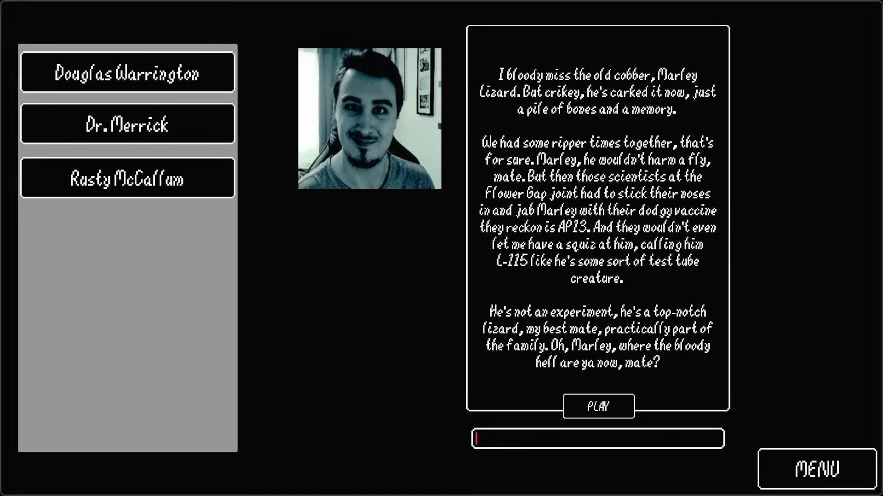